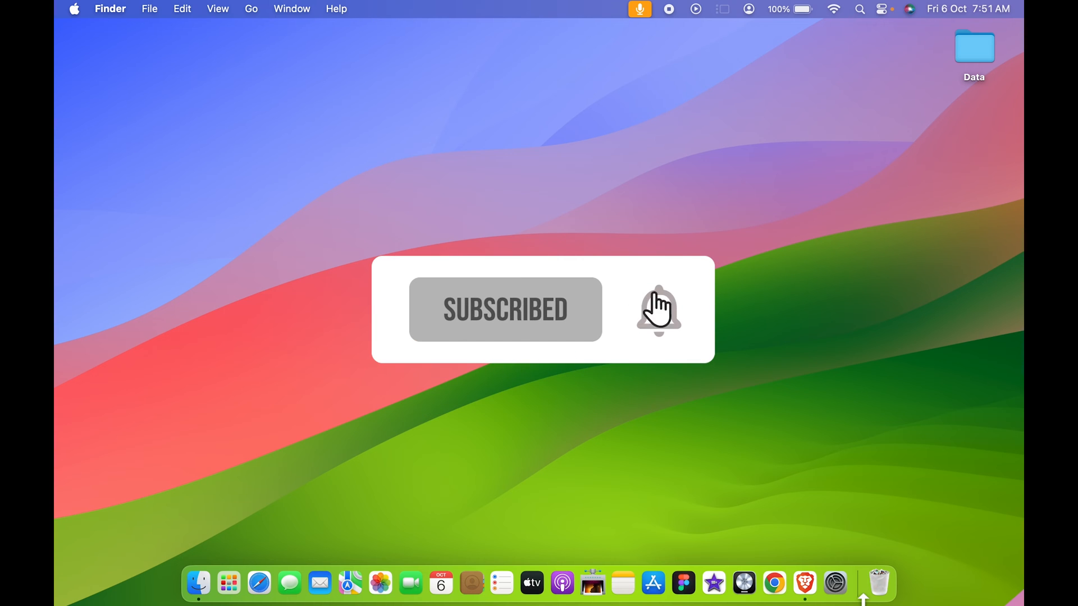
Move IMG_7599.HEIC from the Downloads folder into the Bin via its context menu
{"action": "left_click", "coordinate": [199, 583]}
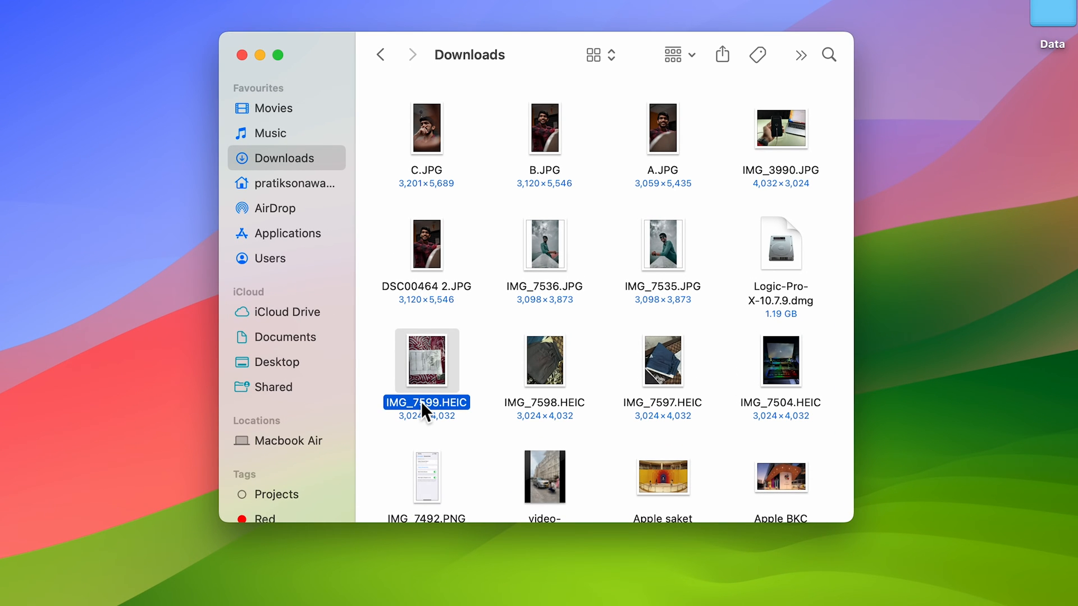
{"action": "right_click", "coordinate": [427, 360]}
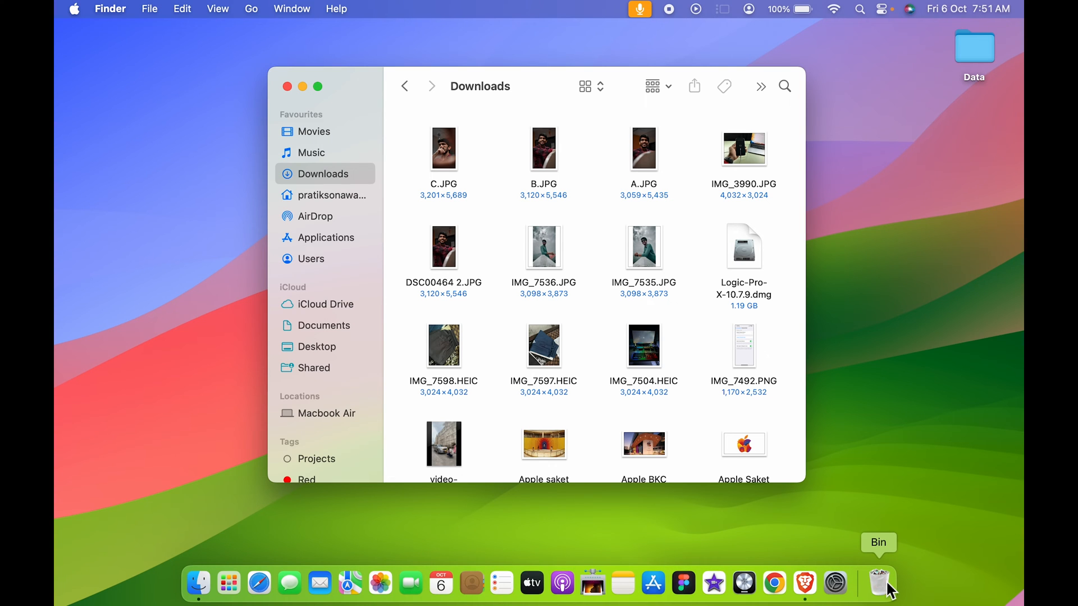
{"action": "mouse_move", "coordinate": [318, 87]}
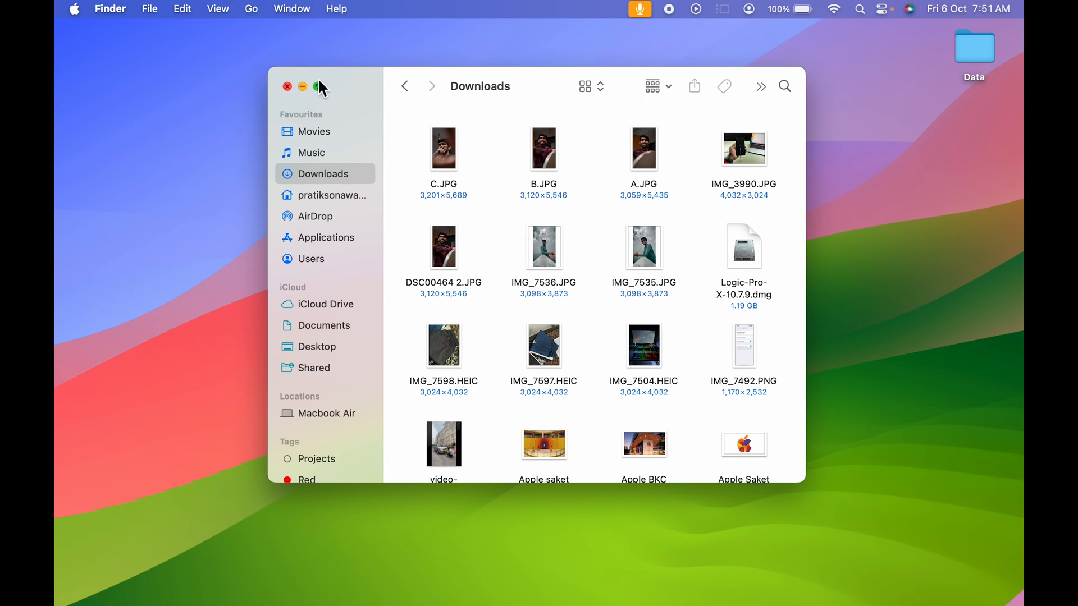
Show the Bin's contents from the Dock and scroll through the deleted files, including IMG_7599.HEIC
{"action": "left_click", "coordinate": [878, 583]}
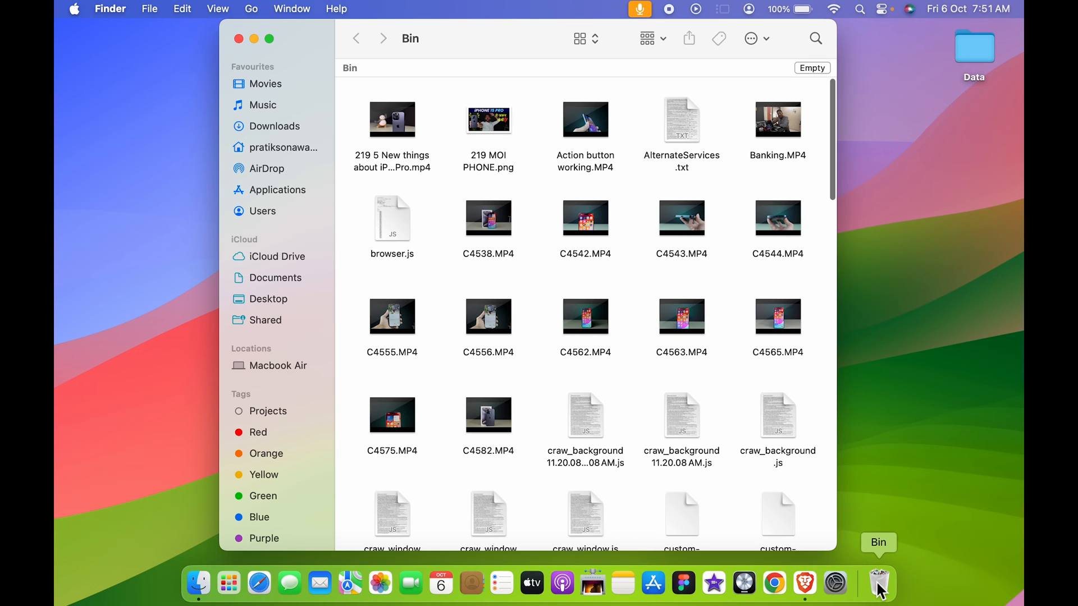
{"action": "scroll", "scroll_direction": "down", "scroll_amount": 3}
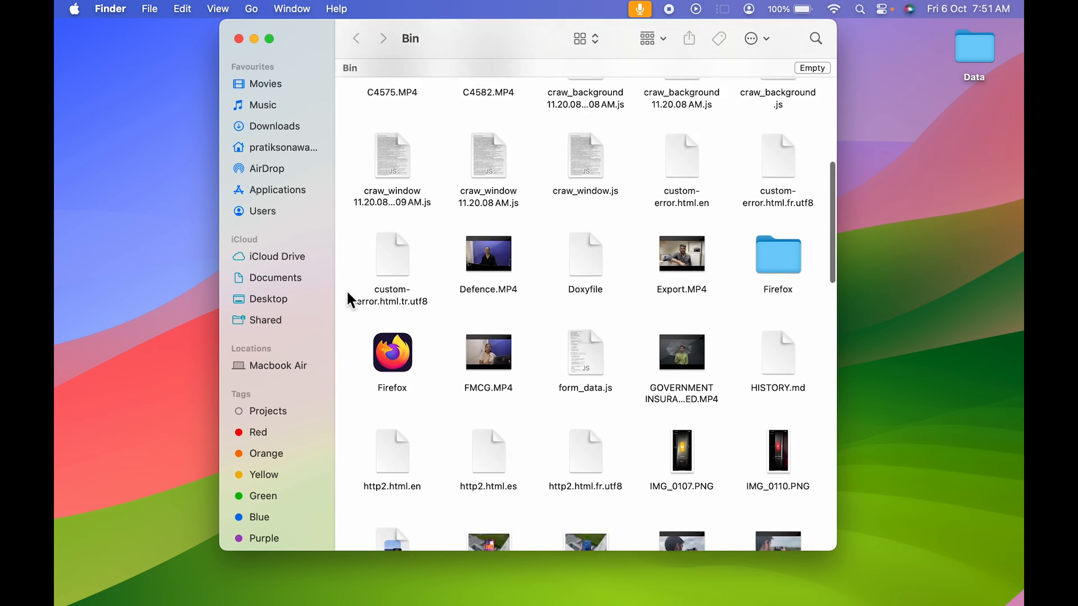
{"action": "scroll", "scroll_direction": "down", "scroll_amount": 3}
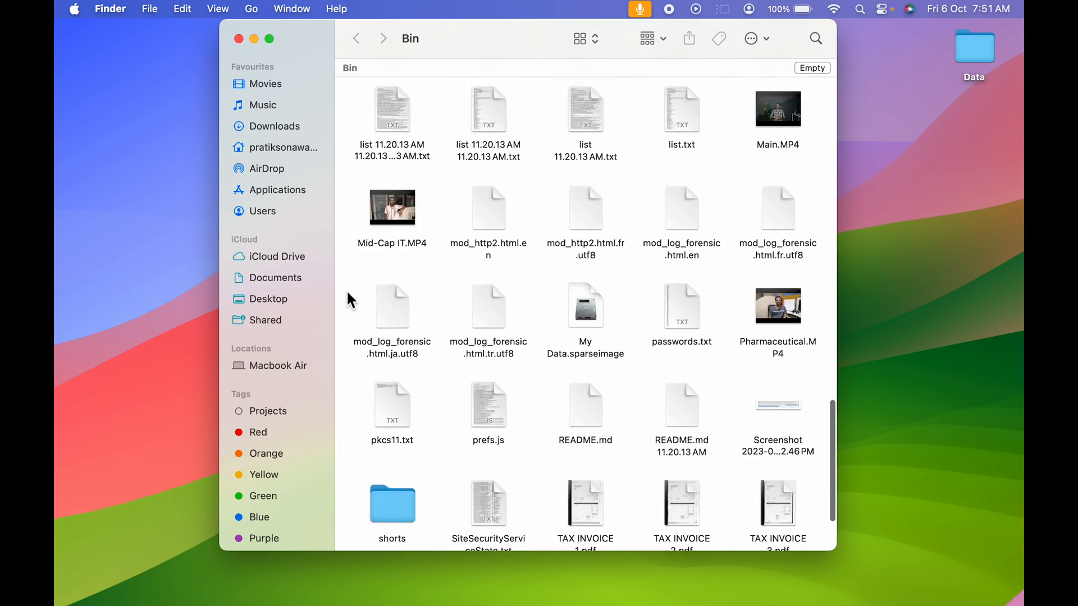
{"action": "scroll", "scroll_direction": "up", "scroll_amount": 3}
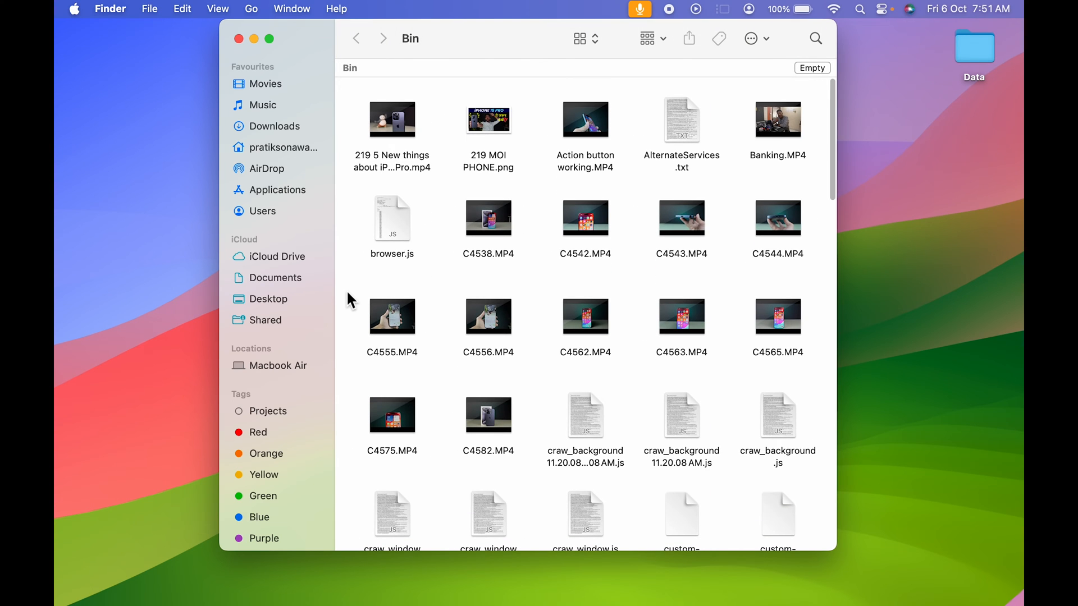
{"action": "mouse_move", "coordinate": [259, 66]}
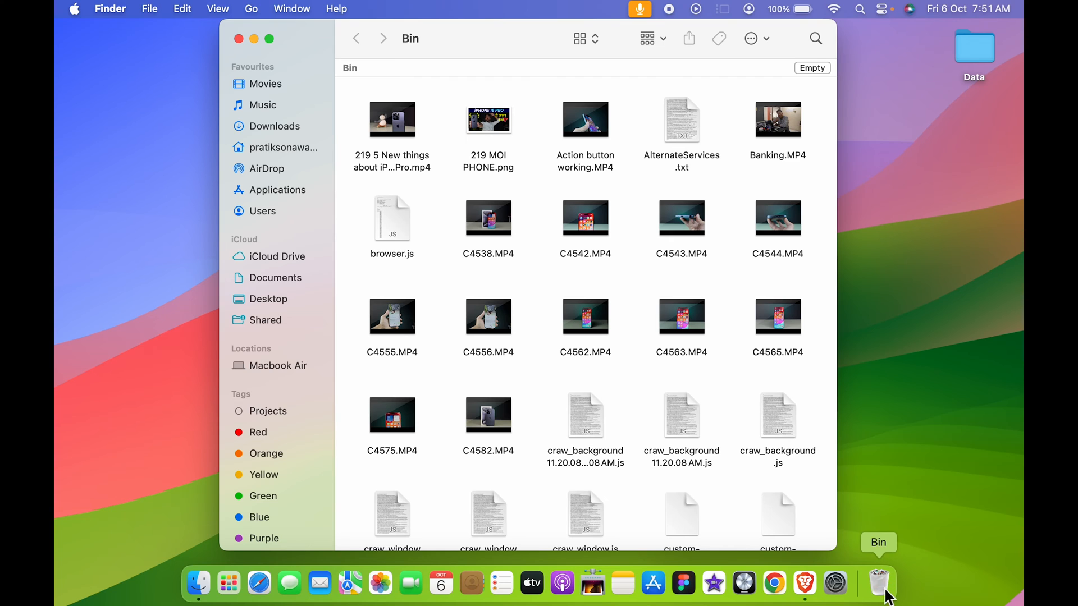
{"action": "mouse_move", "coordinate": [650, 211]}
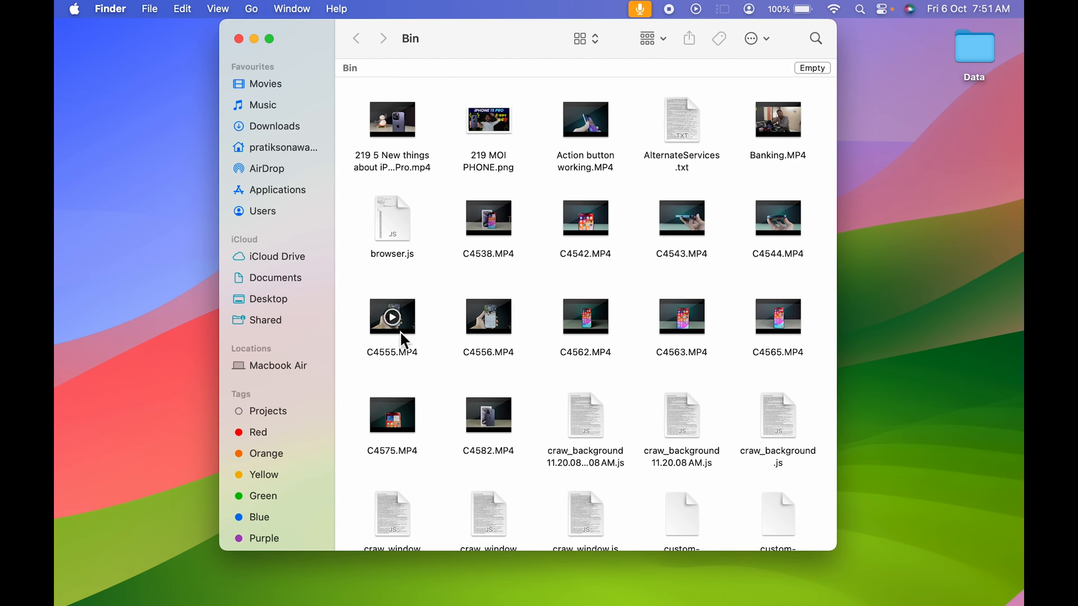
{"action": "mouse_move", "coordinate": [807, 78]}
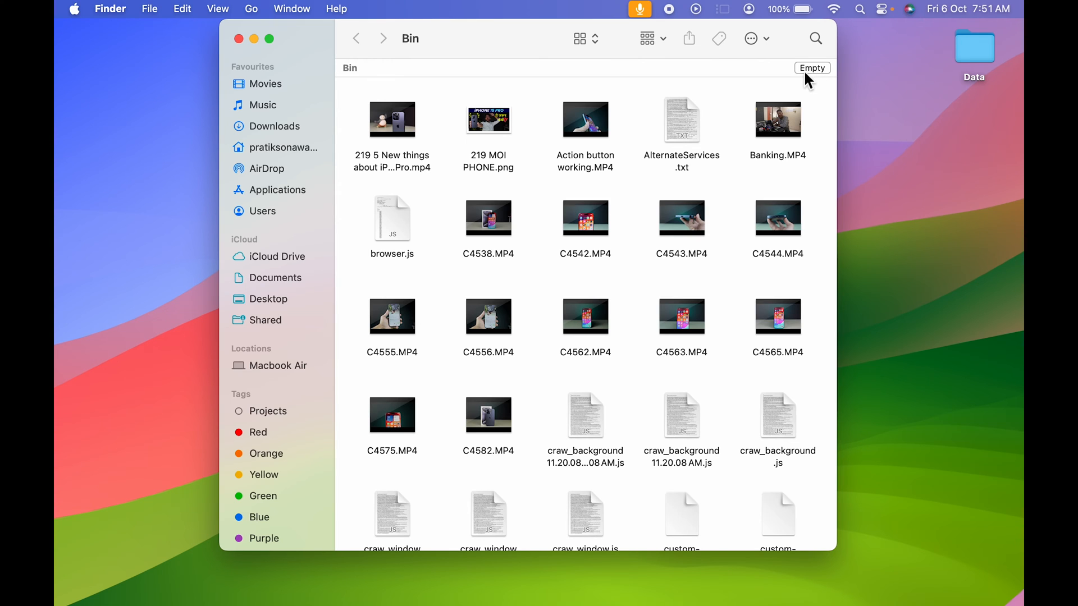
{"action": "mouse_move", "coordinate": [819, 75]}
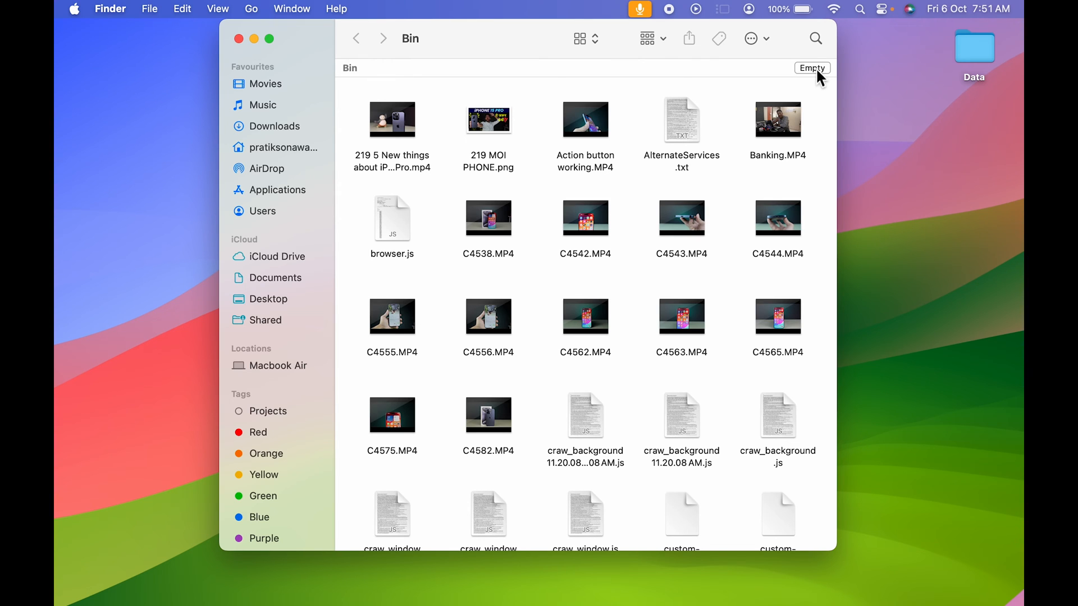
{"action": "scroll", "scroll_direction": "down", "scroll_amount": 3}
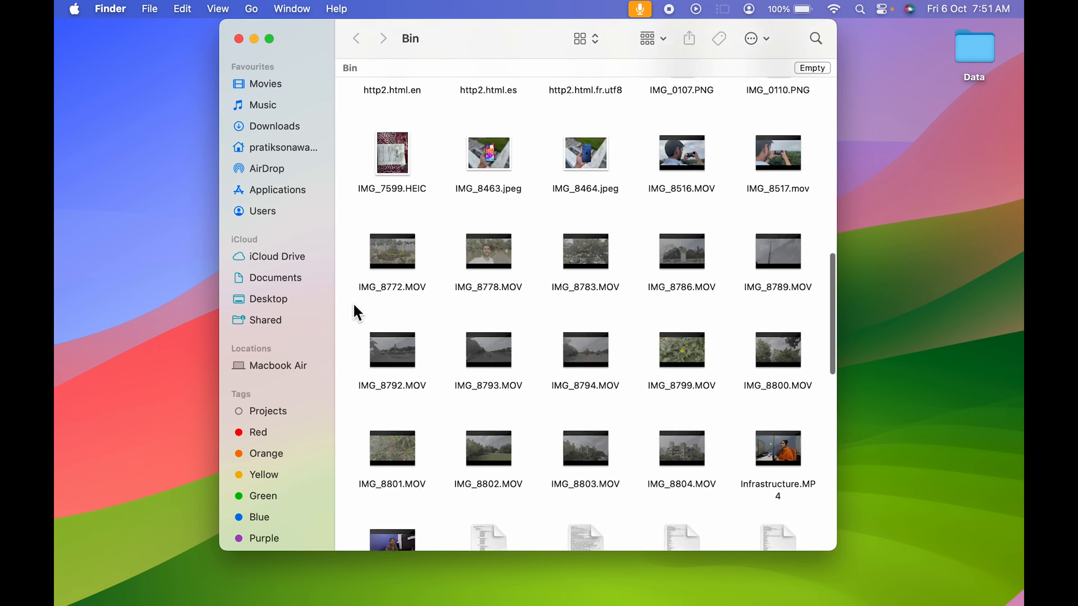
{"action": "scroll", "scroll_direction": "up", "scroll_amount": 3}
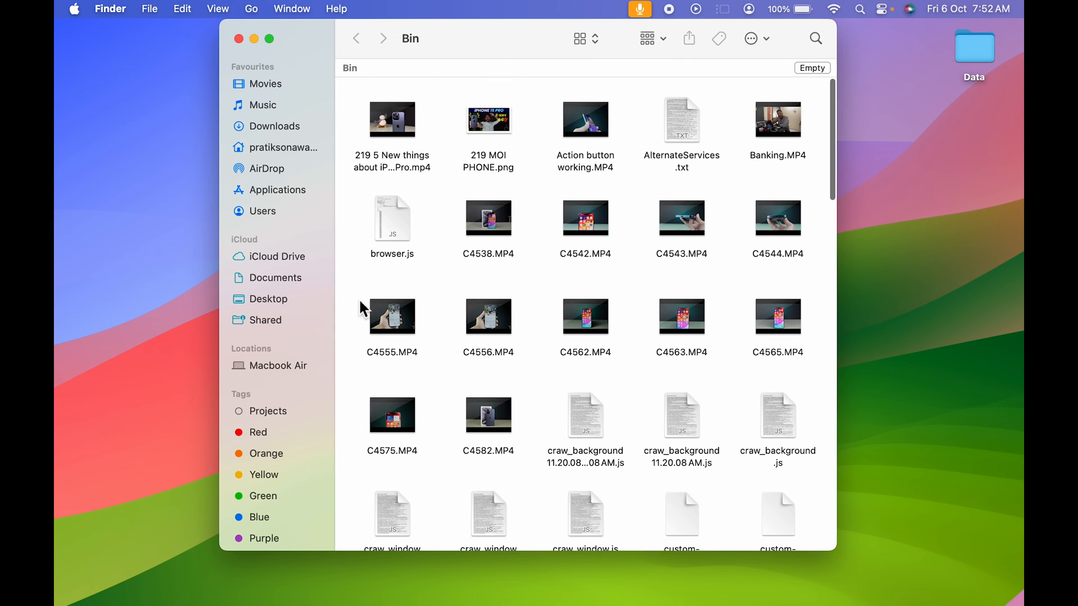
{"action": "mouse_move", "coordinate": [822, 96]}
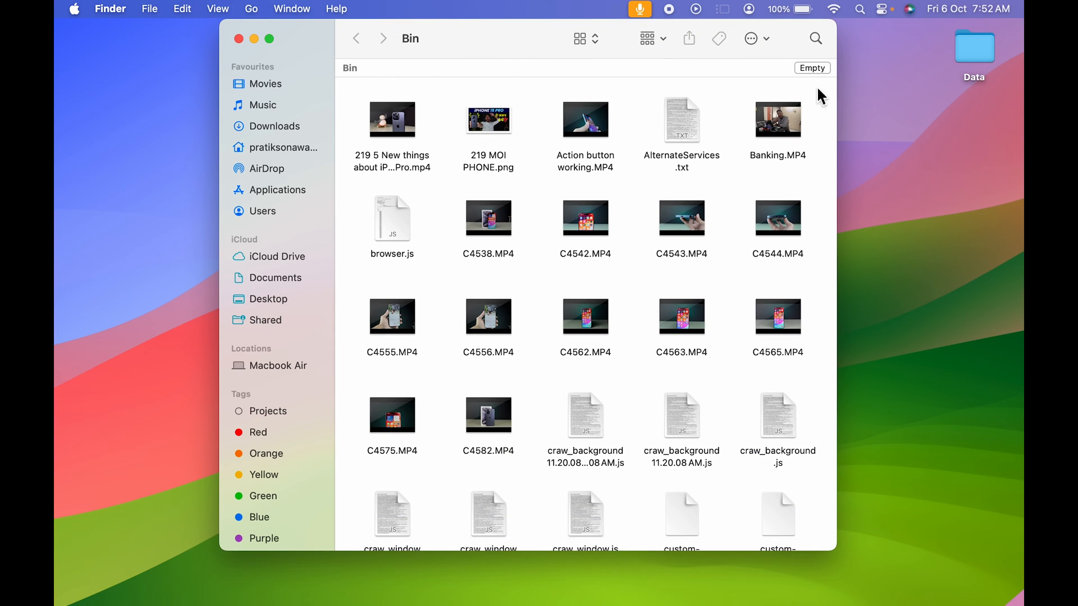
{"action": "left_click", "coordinate": [811, 67]}
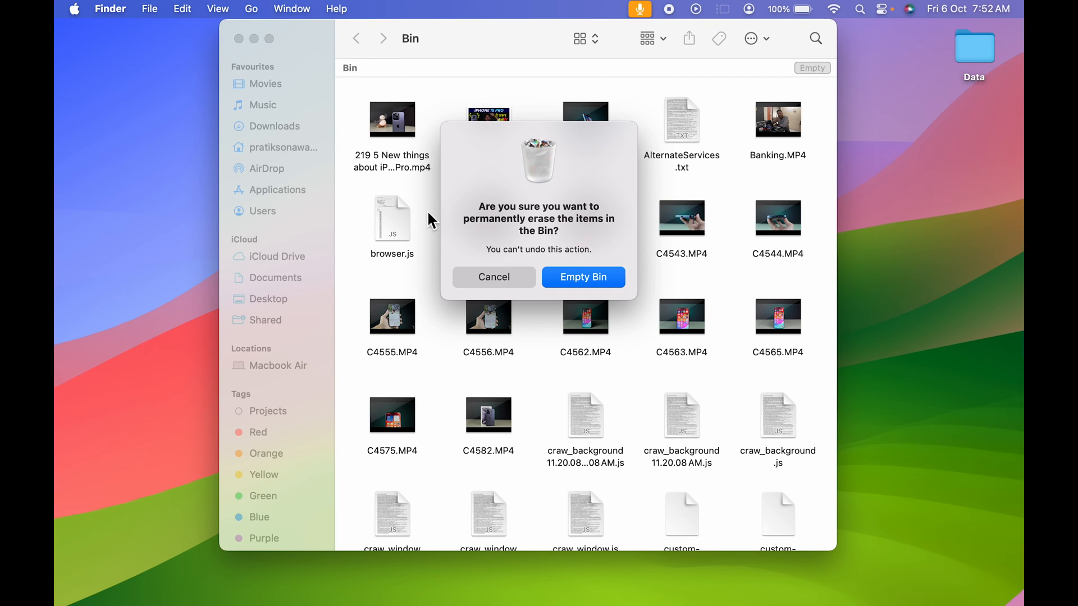
{"action": "mouse_move", "coordinate": [595, 301]}
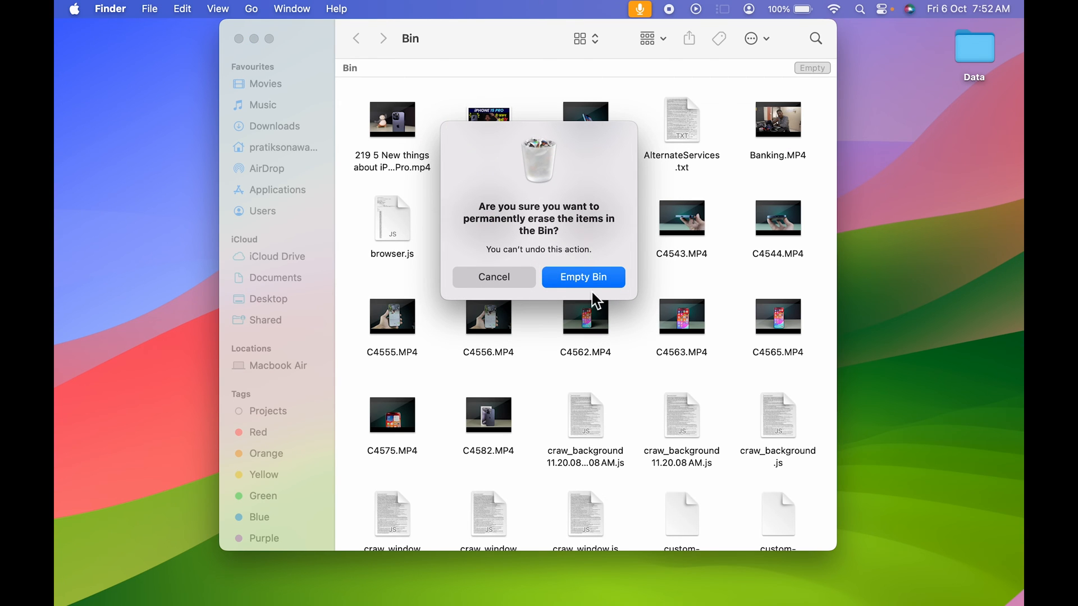
{"action": "mouse_move", "coordinate": [499, 227]}
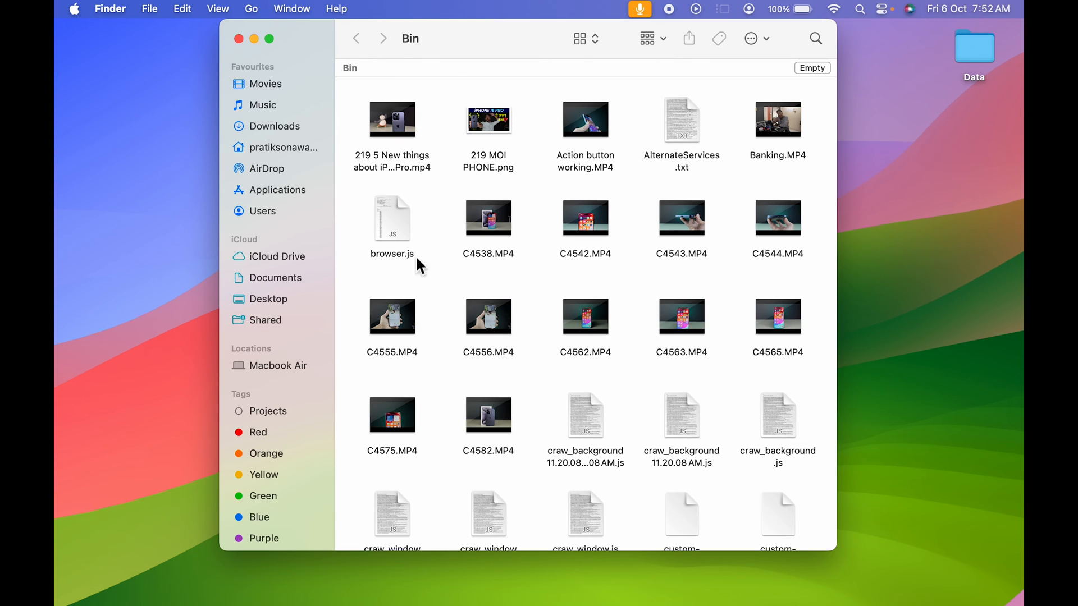
Close the Bin window and choose Empty Bin from the Dock icon, raising the erase warning
{"action": "left_click", "coordinate": [238, 38]}
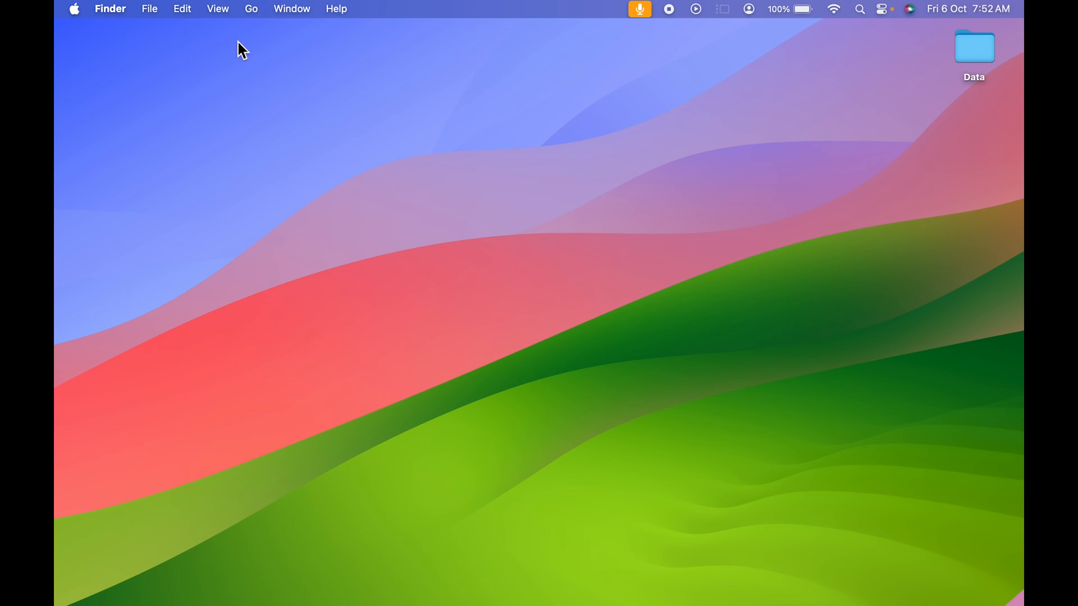
{"action": "mouse_move", "coordinate": [545, 238]}
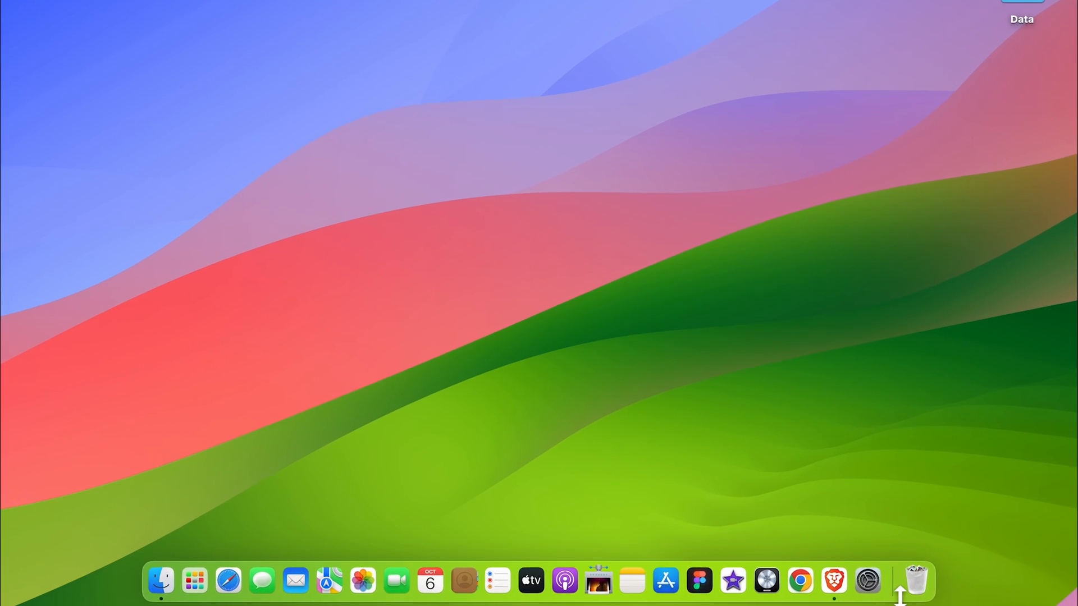
{"action": "mouse_move", "coordinate": [916, 584]}
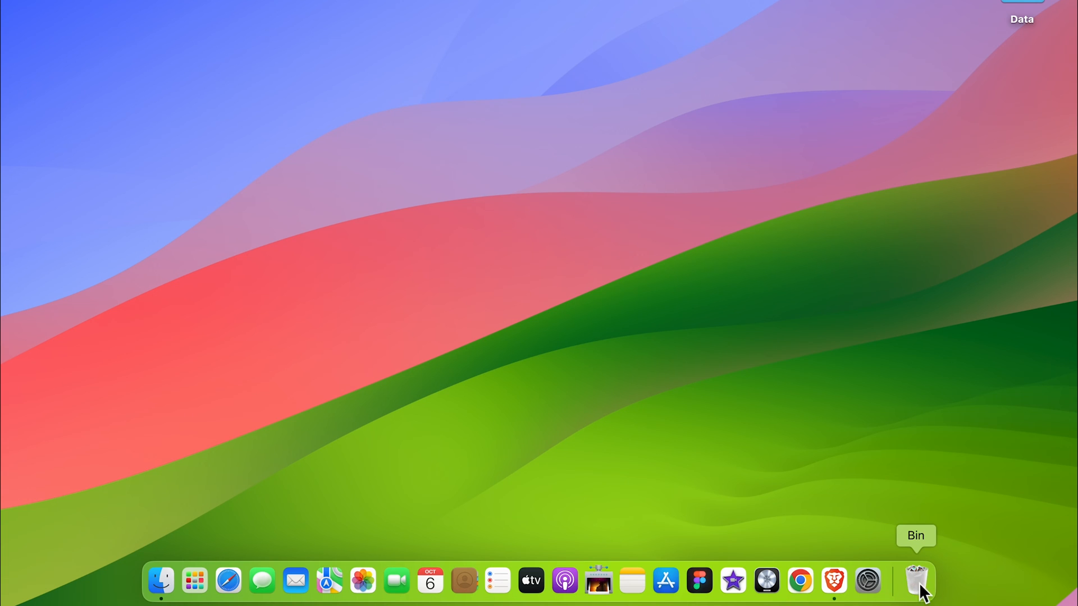
{"action": "mouse_move", "coordinate": [917, 580]}
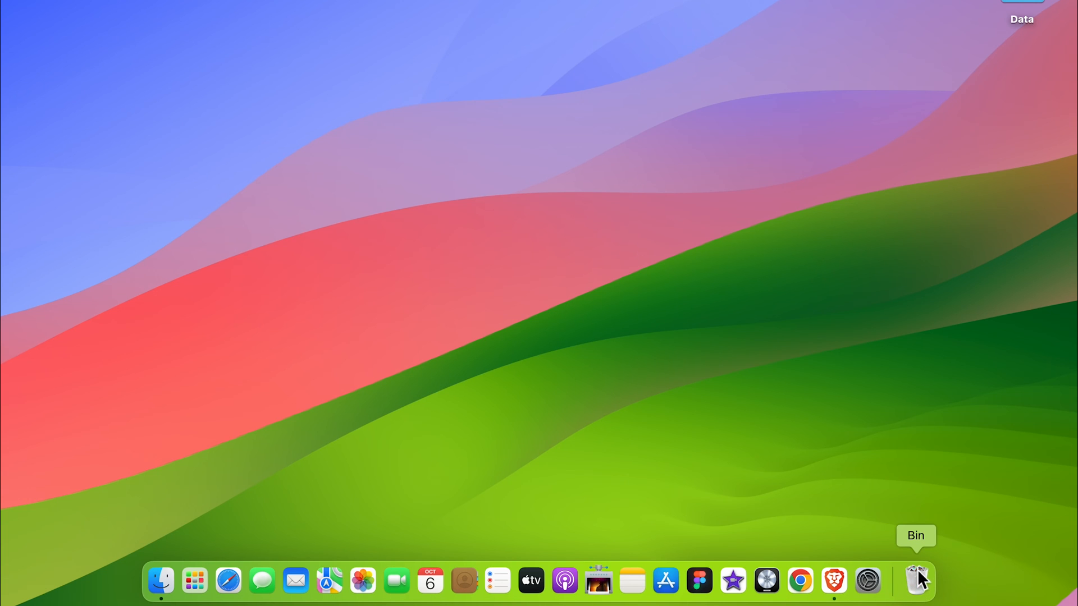
{"action": "right_click", "coordinate": [917, 580]}
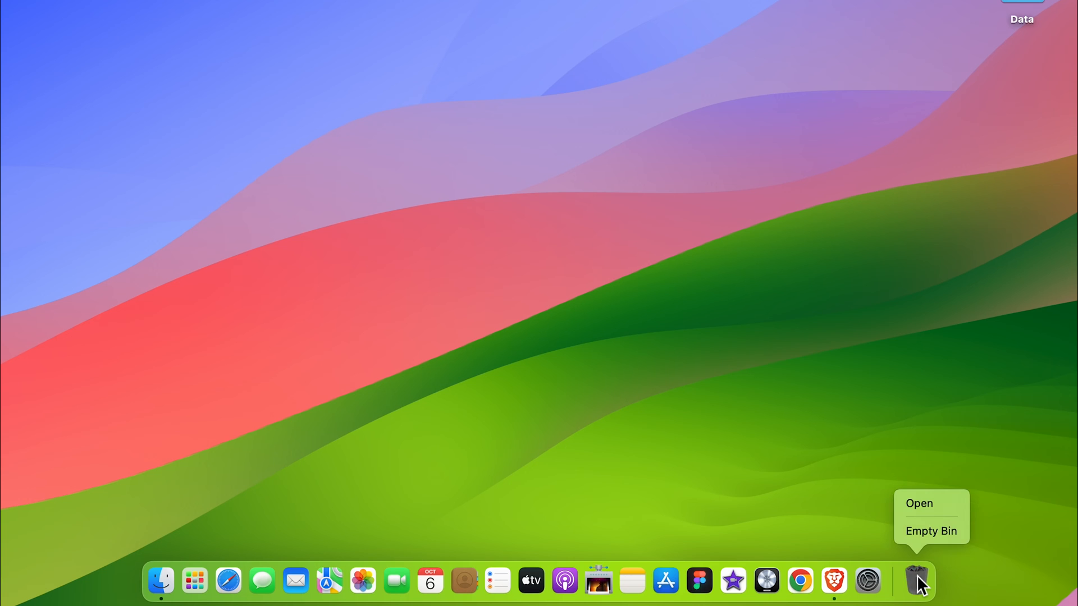
{"action": "mouse_move", "coordinate": [930, 531]}
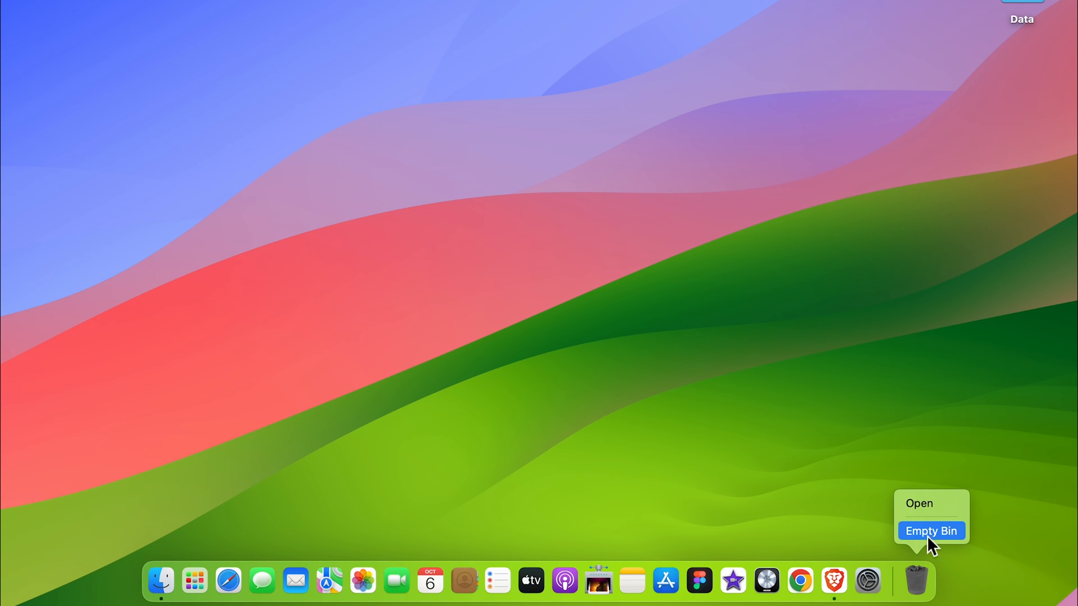
{"action": "left_click", "coordinate": [931, 531]}
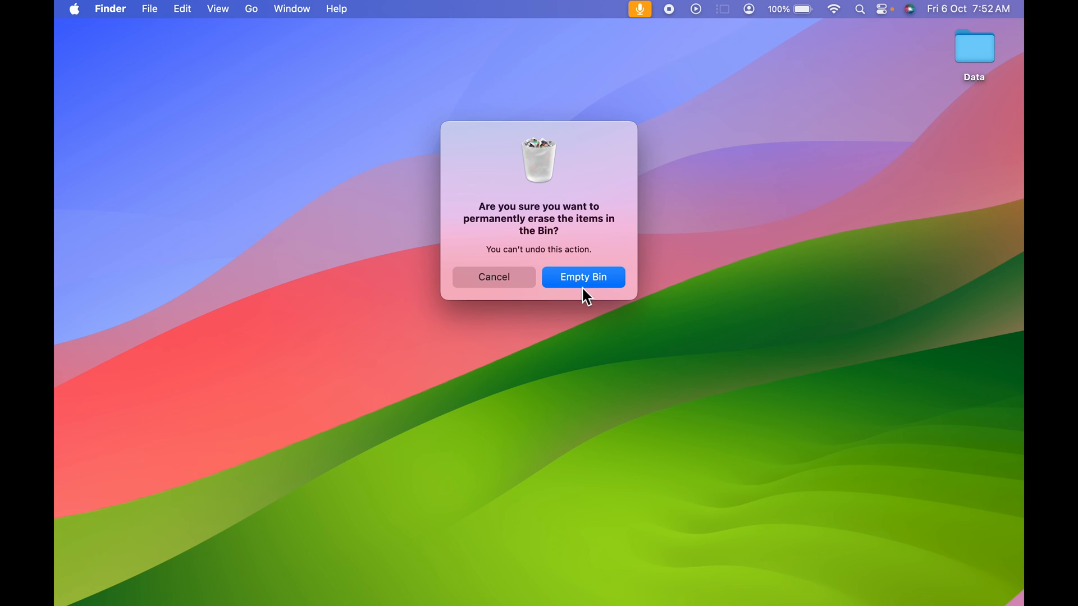
{"action": "mouse_move", "coordinate": [591, 288]}
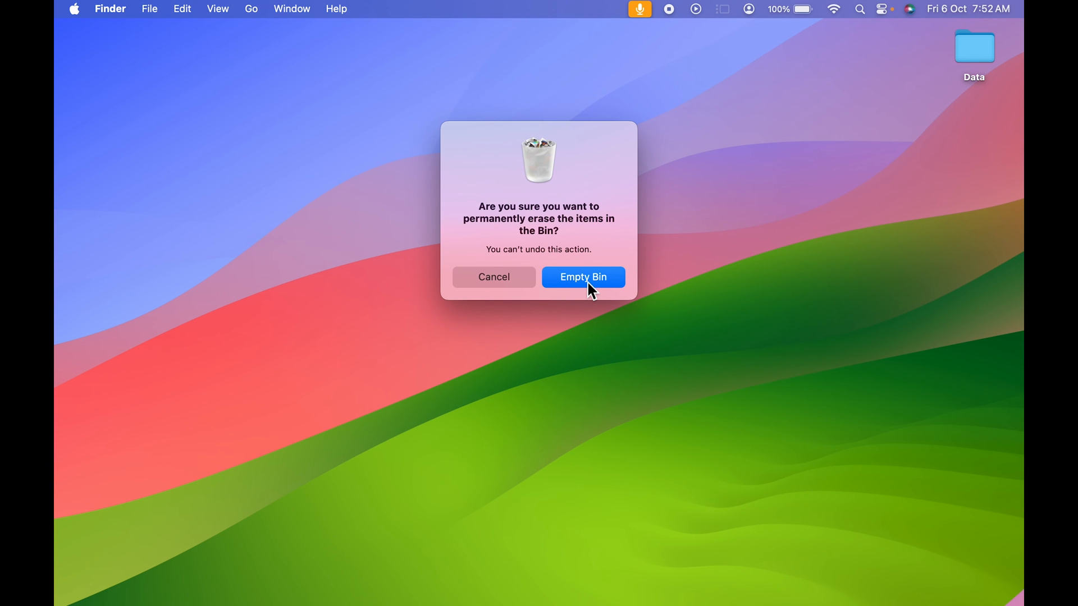
Confirm permanently erasing the Bin, verify its window shows no items, then close it
{"action": "left_click", "coordinate": [582, 277]}
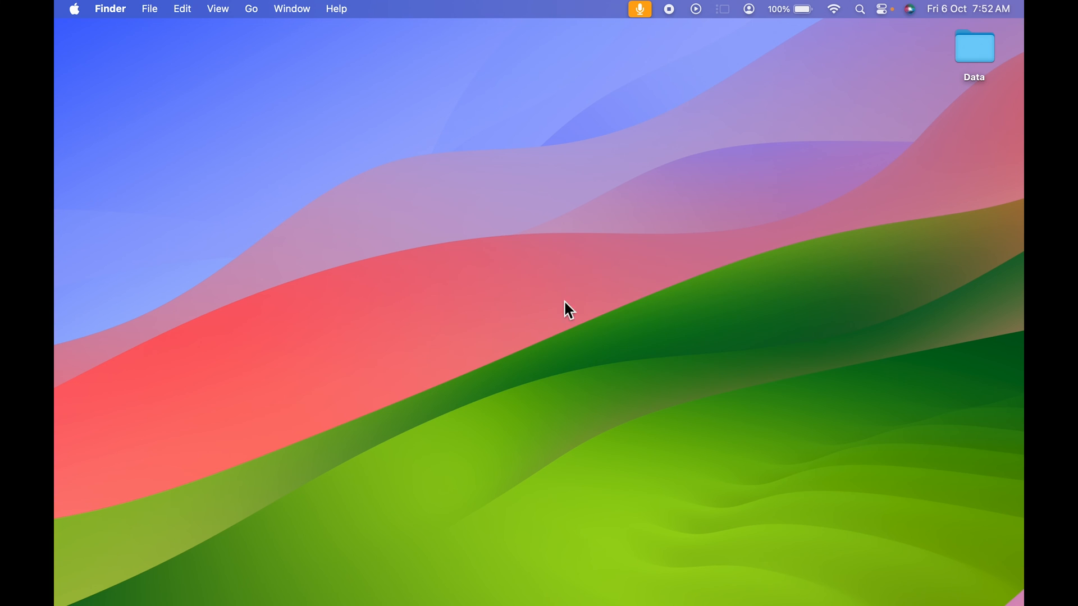
{"action": "mouse_move", "coordinate": [882, 590]}
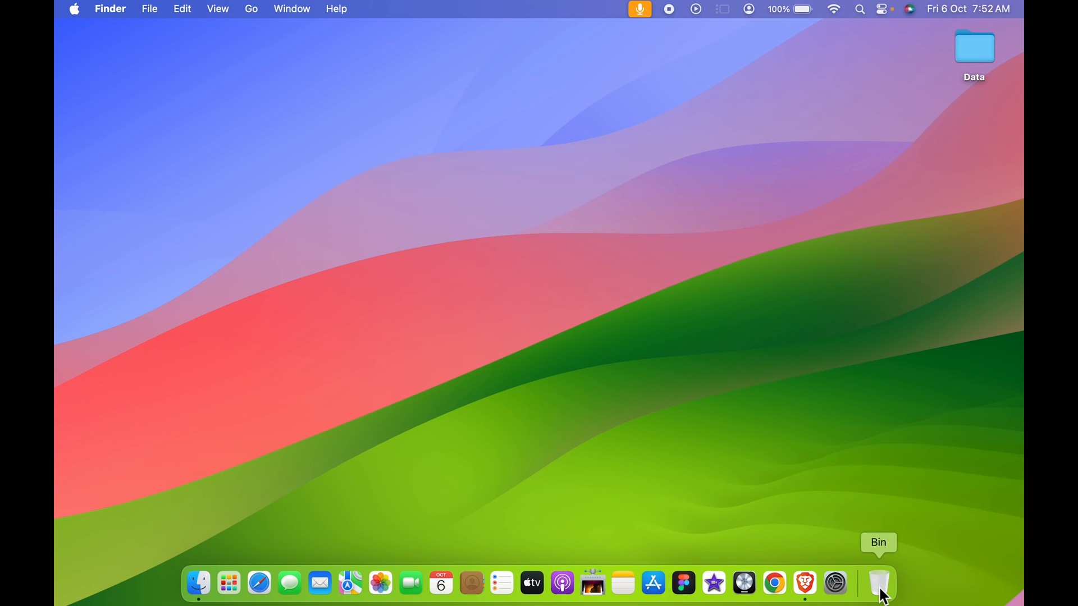
{"action": "left_click", "coordinate": [881, 584]}
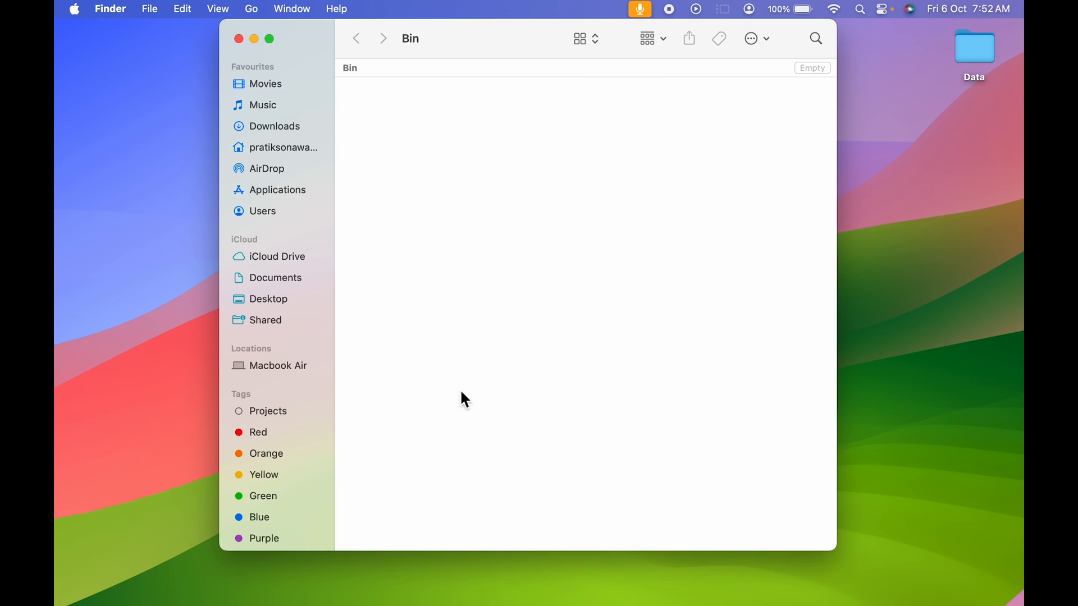
{"action": "mouse_move", "coordinate": [340, 107]}
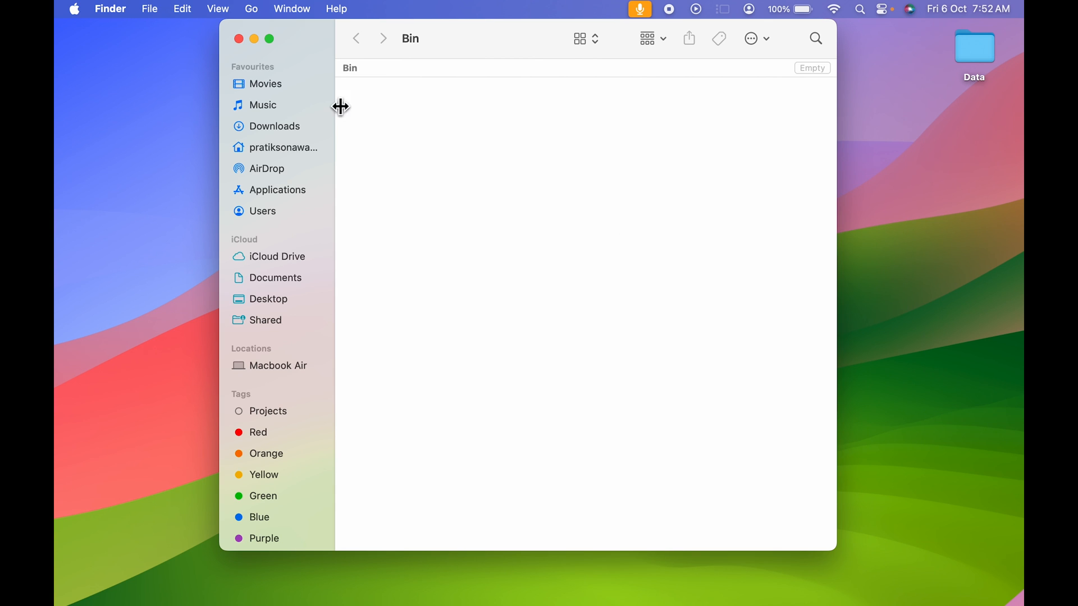
{"action": "mouse_move", "coordinate": [247, 48]}
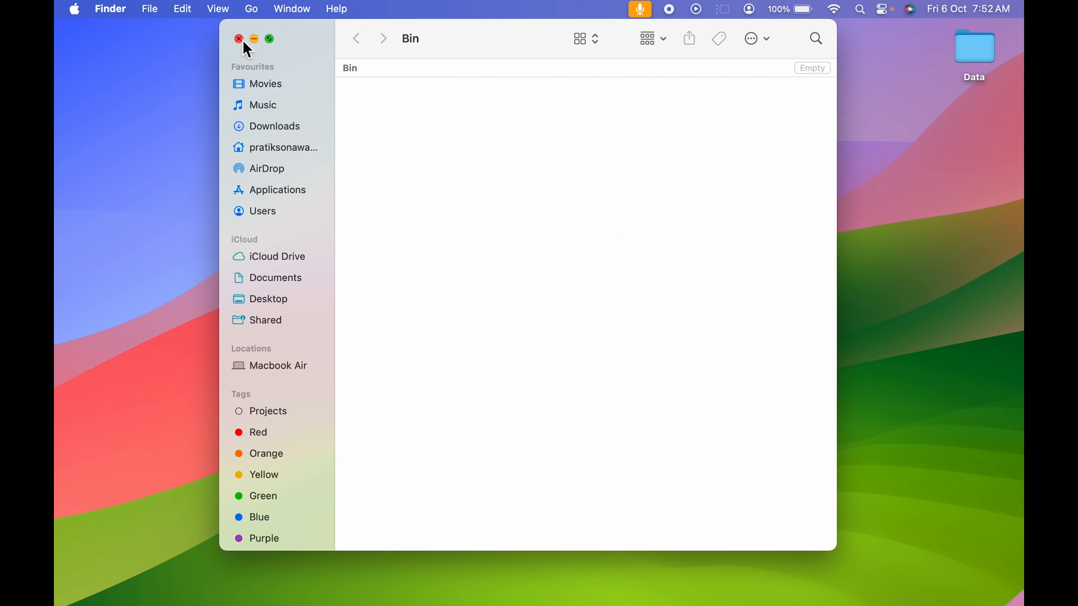
{"action": "left_click", "coordinate": [238, 38]}
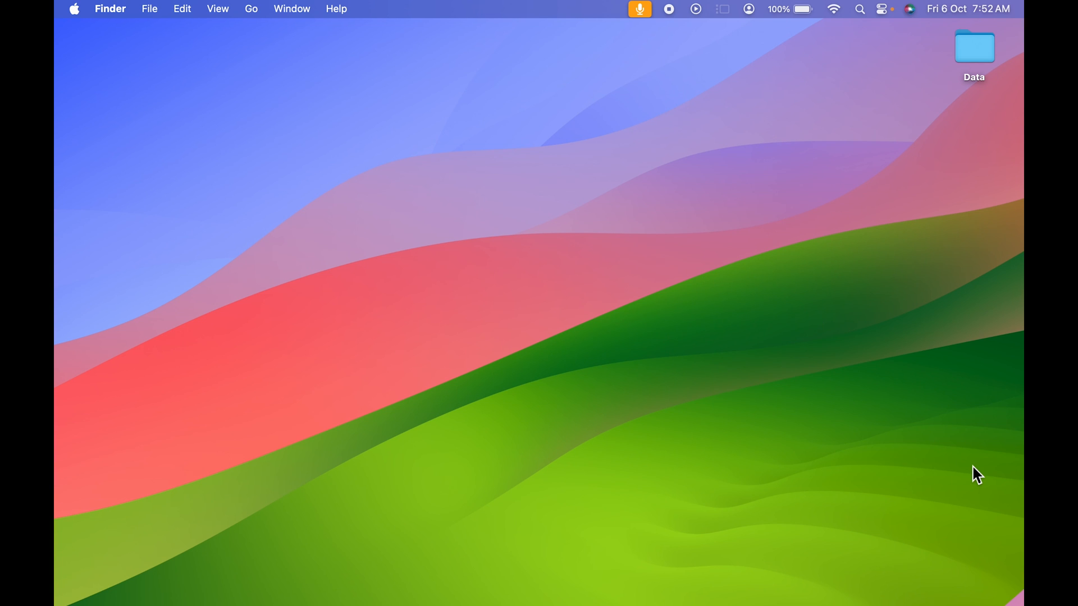